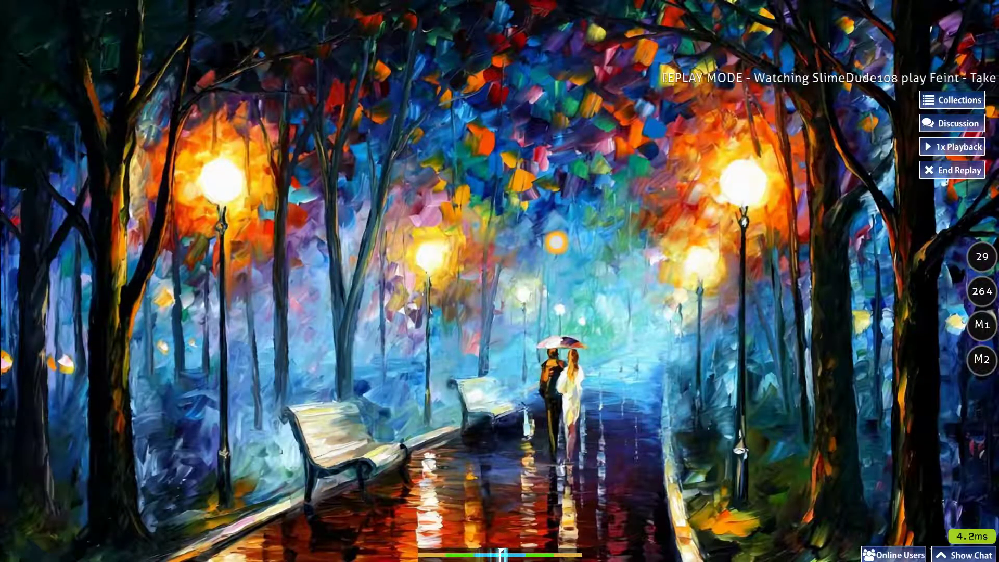
Advance the finished Take It In [Hard] replay to the ranking screen showing 100.00% accuracy
click(957, 170)
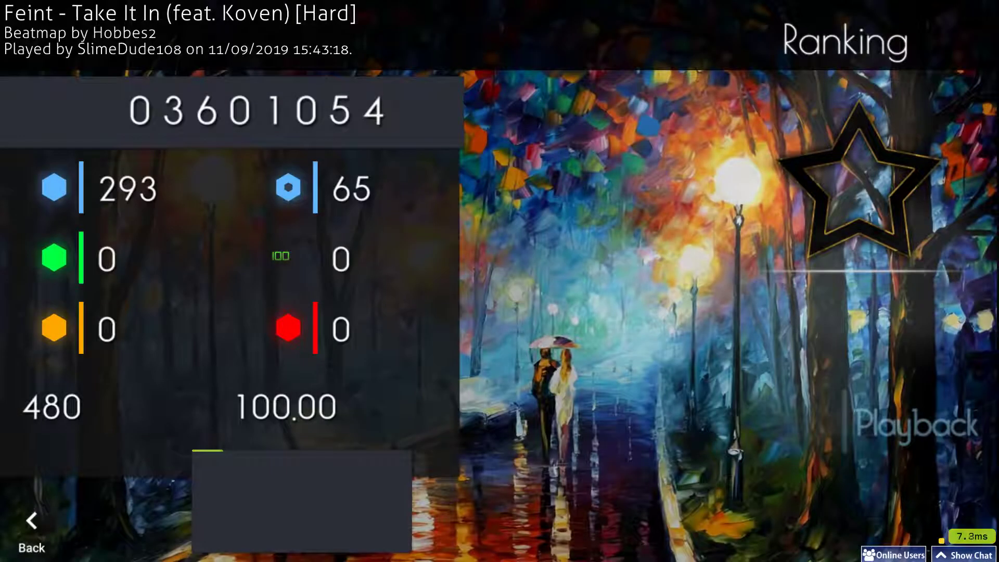